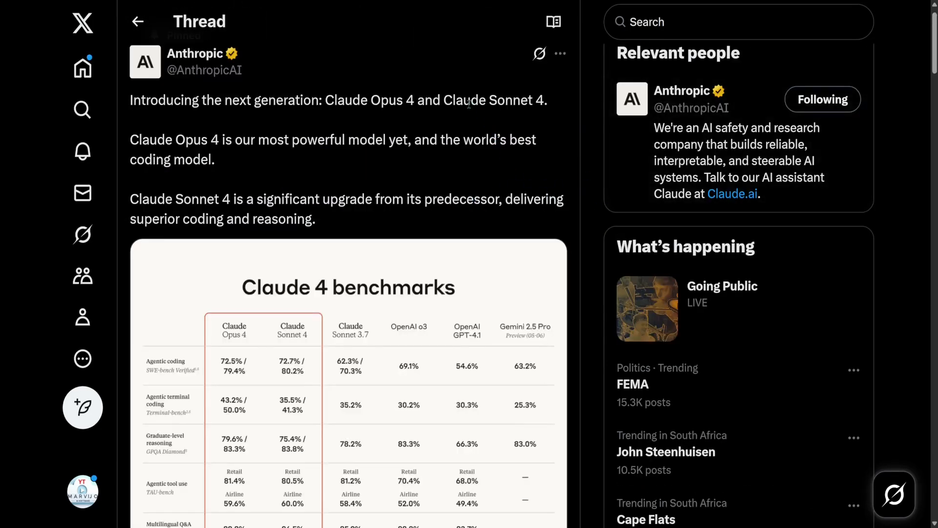
Step: Highlight 'Claude Opus 4' in the thread and enlarge the Claude 4 benchmarks chart in the media viewer
{"action": "double_click", "coordinate": [494, 100]}
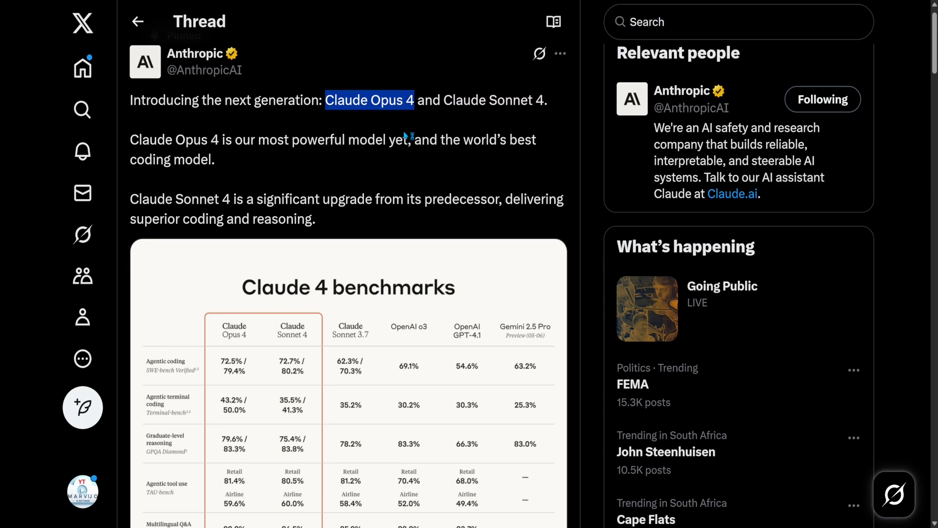
{"action": "scroll", "scroll_direction": "down", "scroll_amount": 3}
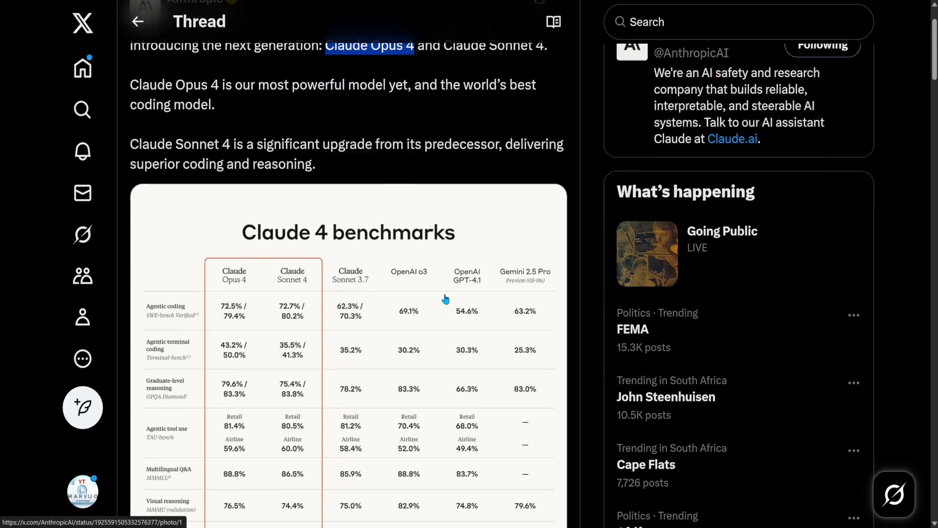
{"action": "scroll", "scroll_direction": "down", "scroll_amount": 3}
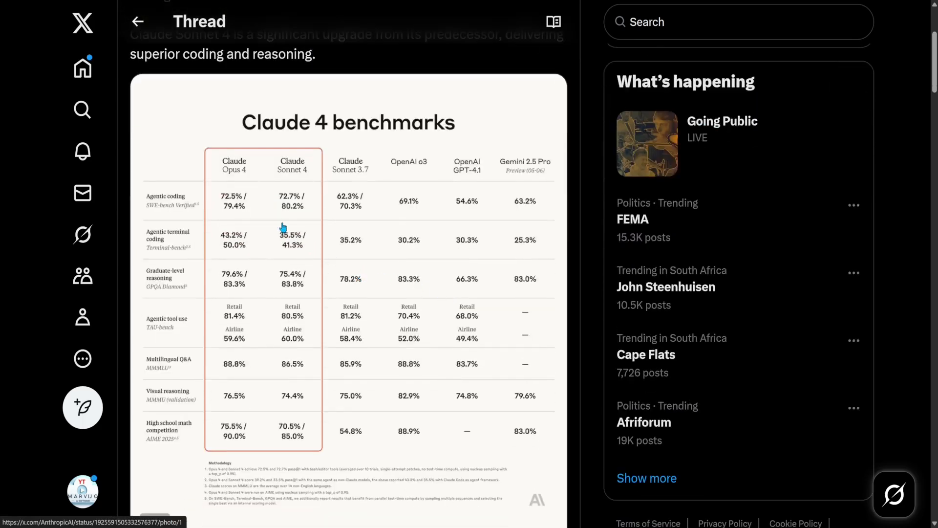
{"action": "mouse_move", "coordinate": [336, 214]}
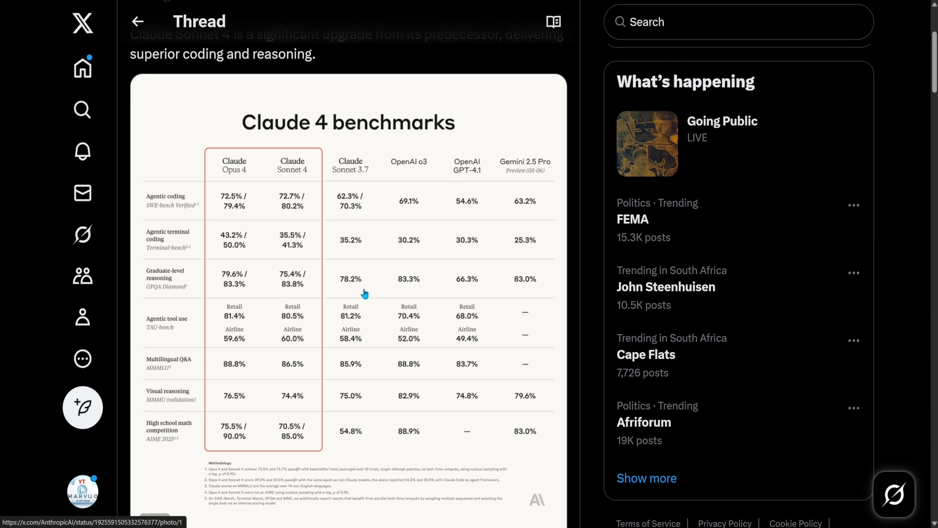
{"action": "left_click", "coordinate": [347, 278]}
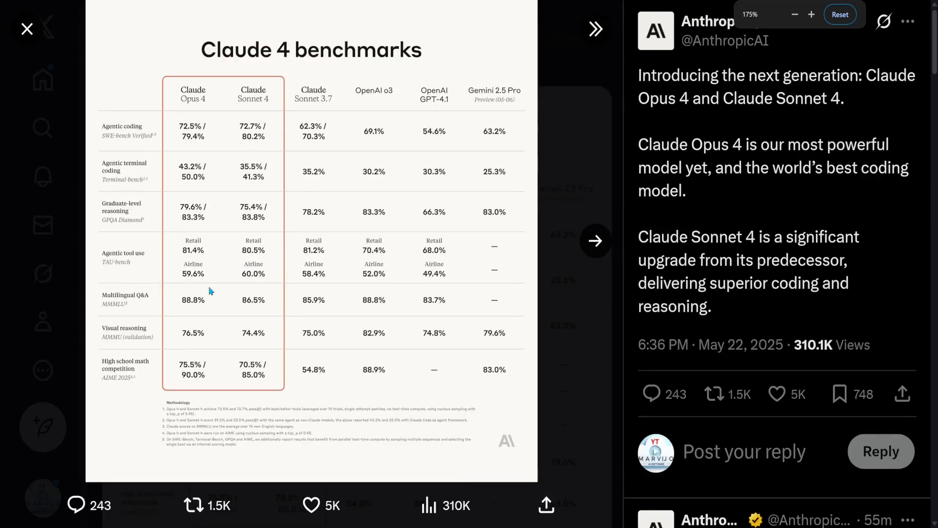
{"action": "mouse_move", "coordinate": [185, 256]}
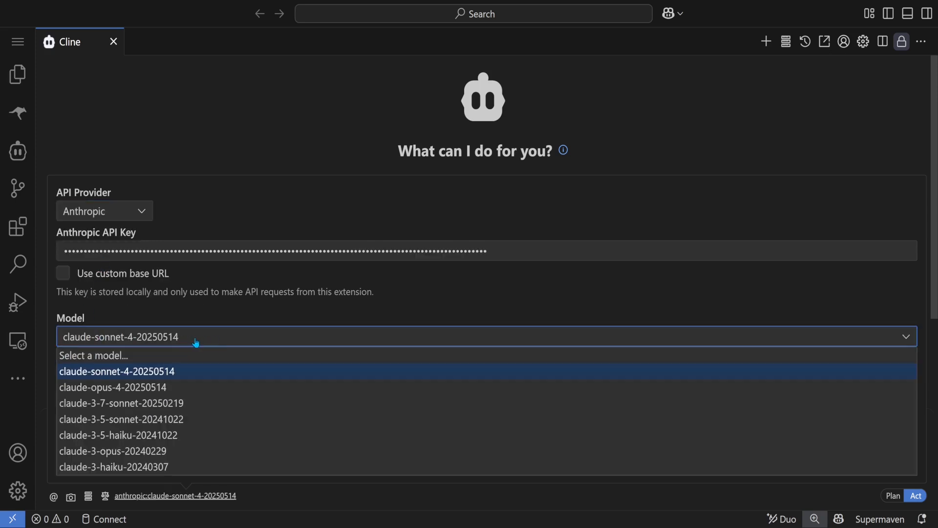
Step: Select claude-sonnet-4-20250514 and send Cline a task for a three.js simulation of dimensions from 1d to 5d
{"action": "left_click", "coordinate": [117, 371]}
{"action": "type", "text": "create a simulation using three.js explaining using multiple objects and example dim"}
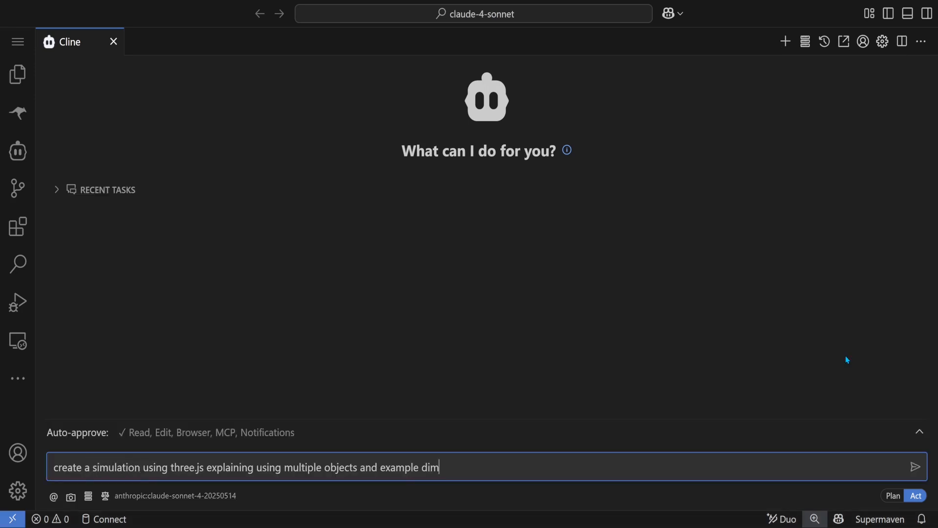
{"action": "type", "text": "ensions from 1"}
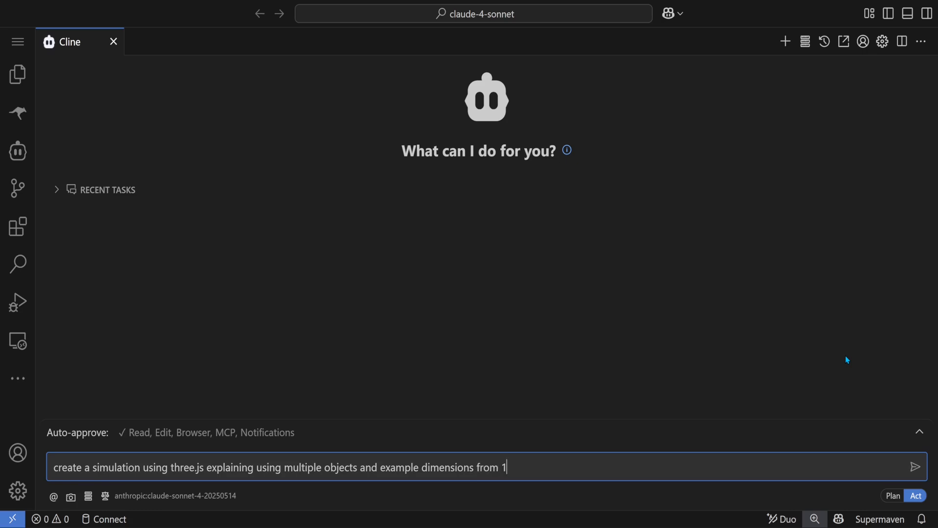
{"action": "type", "text": "d to 5d"}
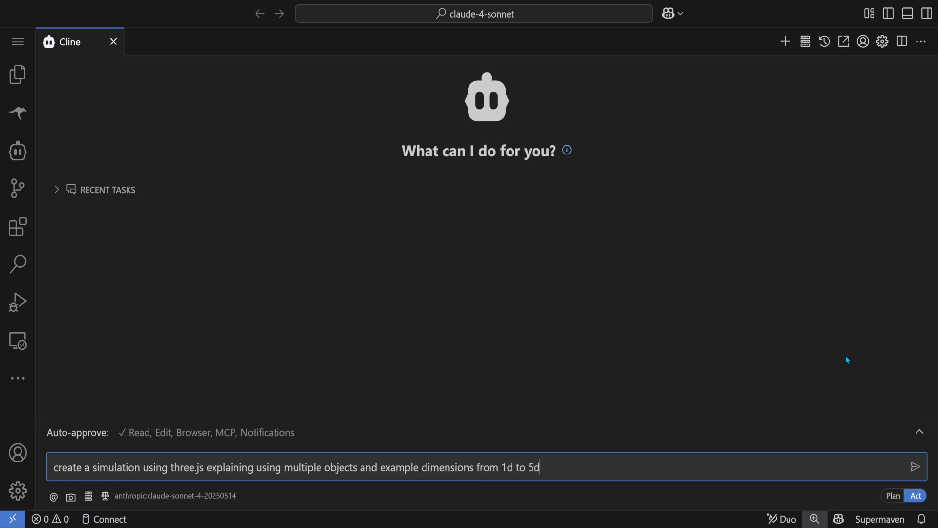
{"action": "left_click", "coordinate": [916, 467]}
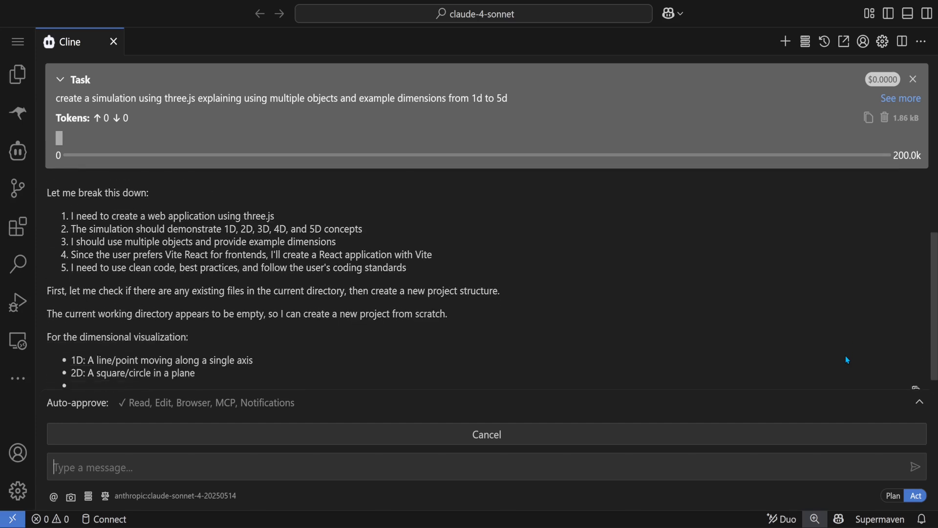
Step: Approve npm create vite with React, npm install, and installing three.js and React Three Fiber
{"action": "scroll", "scroll_direction": "down", "scroll_amount": 3}
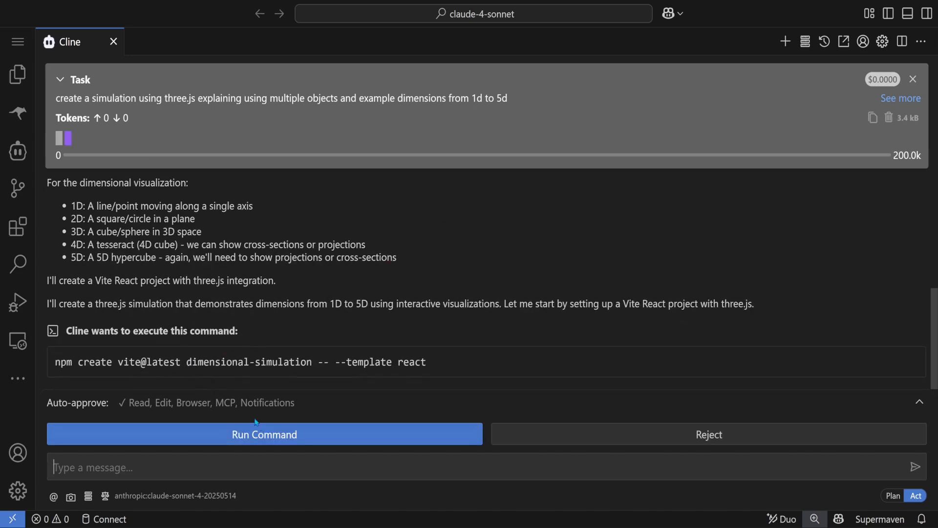
{"action": "left_click", "coordinate": [264, 434]}
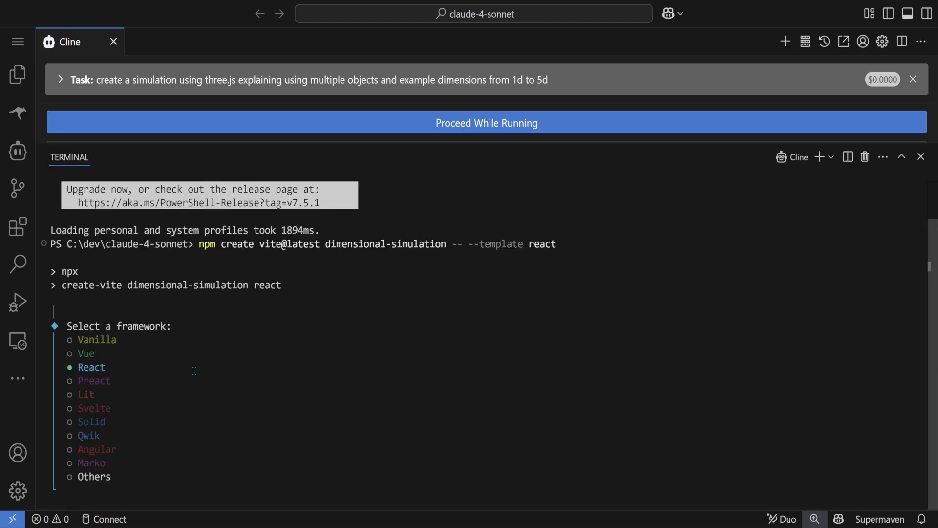
{"action": "key", "text": "Return"}
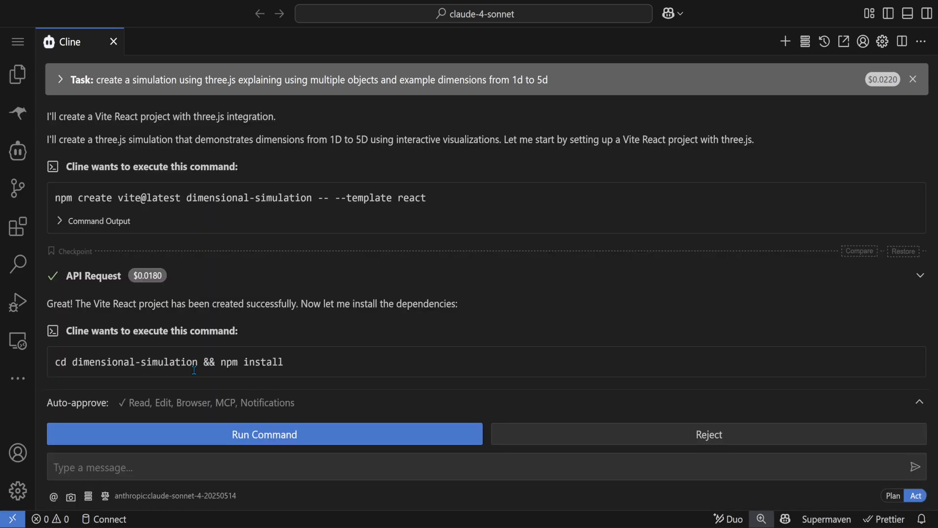
{"action": "mouse_move", "coordinate": [306, 444]}
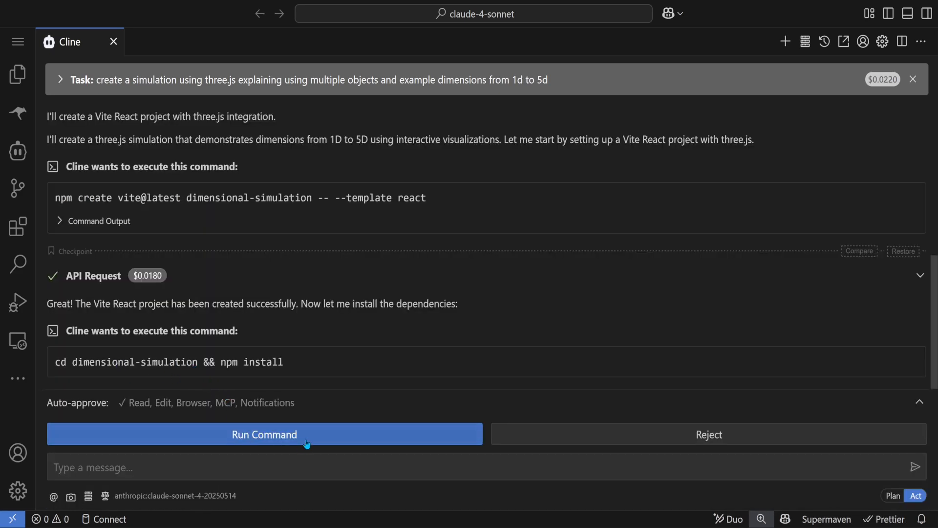
{"action": "left_click", "coordinate": [265, 434]}
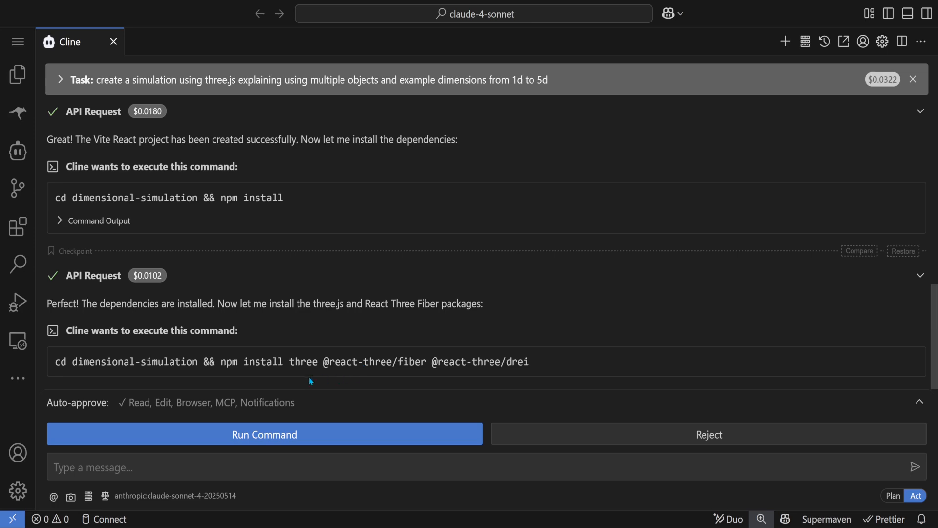
{"action": "left_click", "coordinate": [263, 434]}
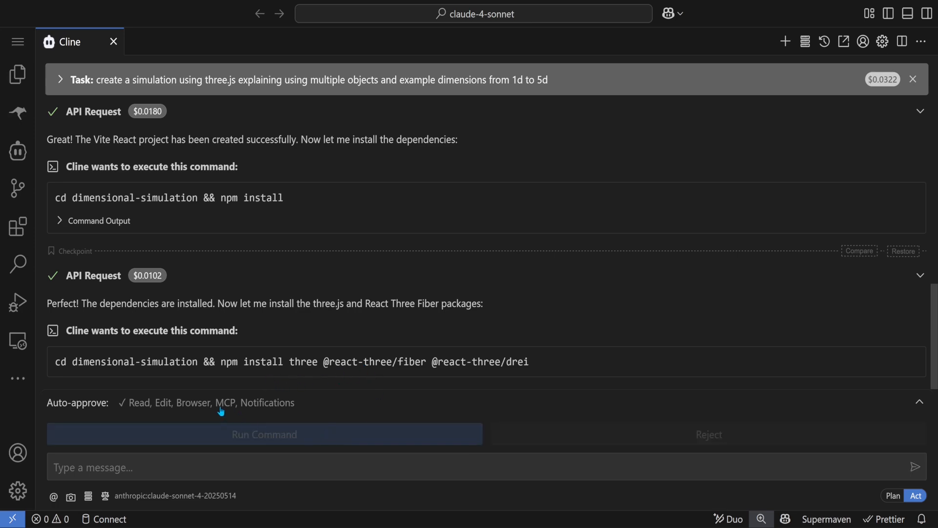
{"action": "left_click", "coordinate": [264, 434]}
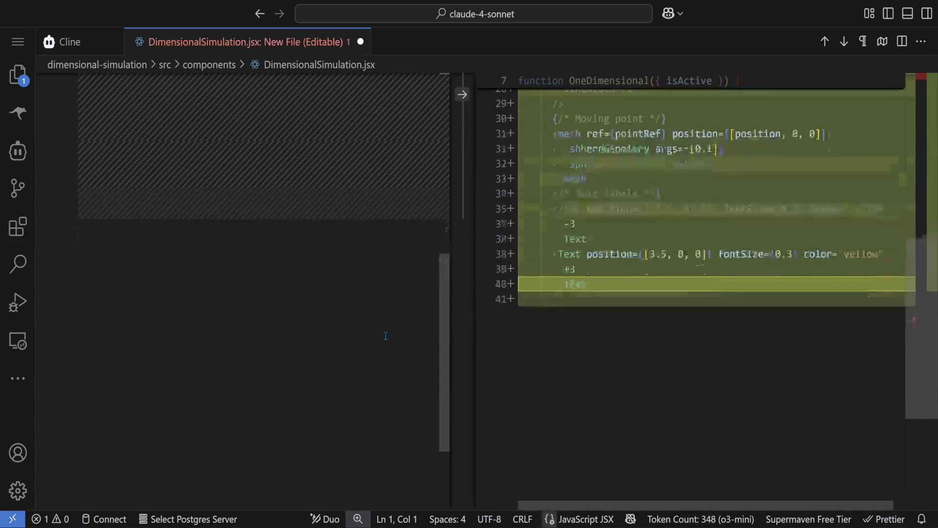
Step: Review Cline writing DimensionalSimulation.jsx and the App.jsx diff, checking progress in the Cline chat
{"action": "scroll", "scroll_direction": "down", "scroll_amount": 3}
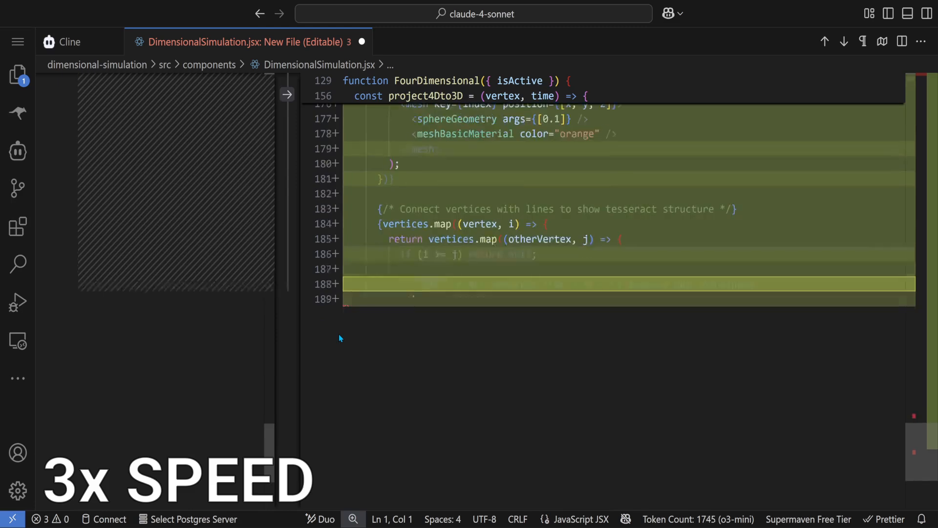
{"action": "scroll", "scroll_direction": "down", "scroll_amount": 3}
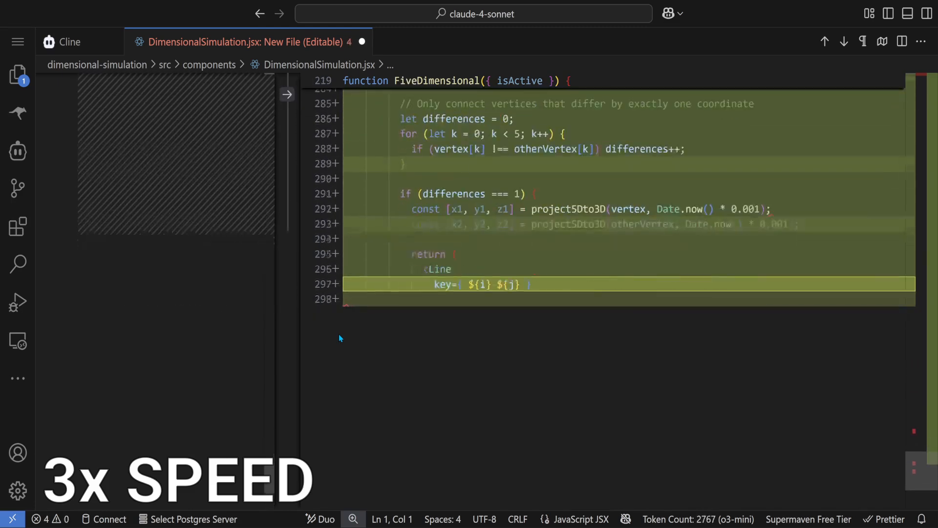
{"action": "left_click", "coordinate": [70, 42]}
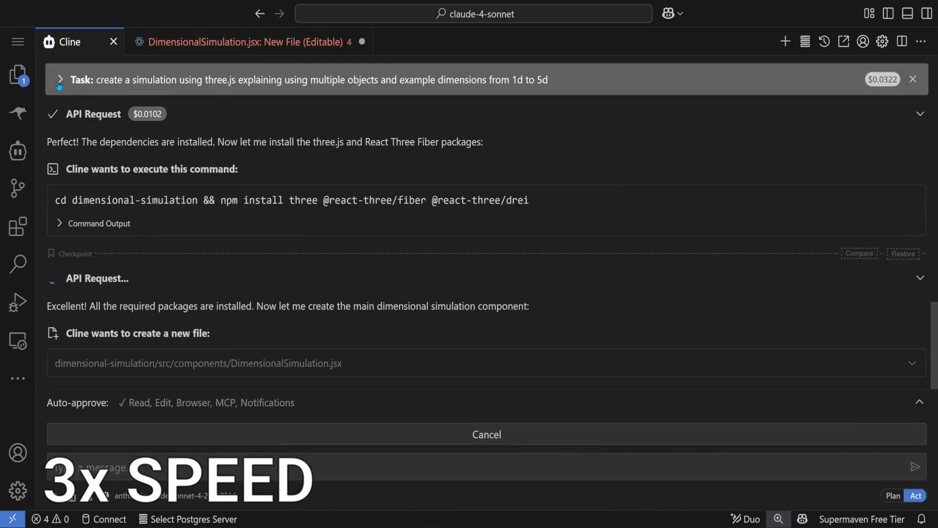
{"action": "left_click", "coordinate": [60, 79]}
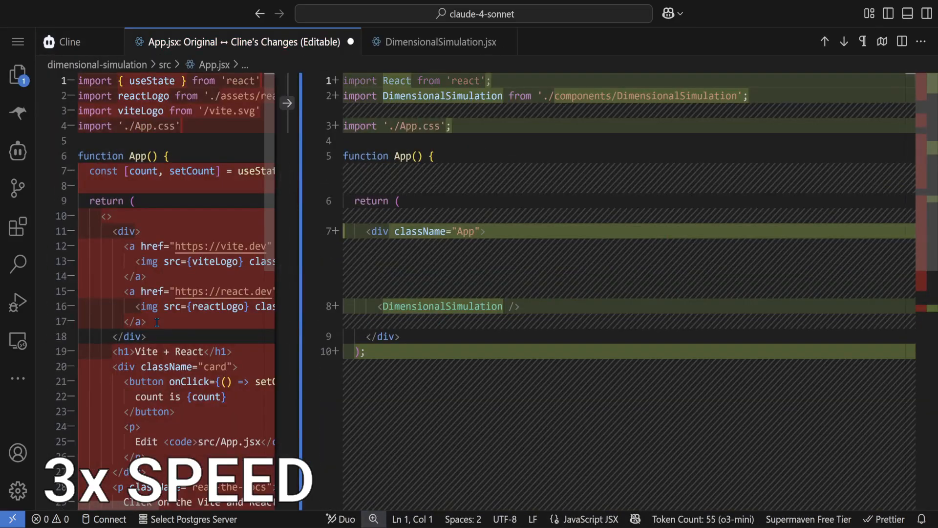
{"action": "left_click", "coordinate": [69, 41]}
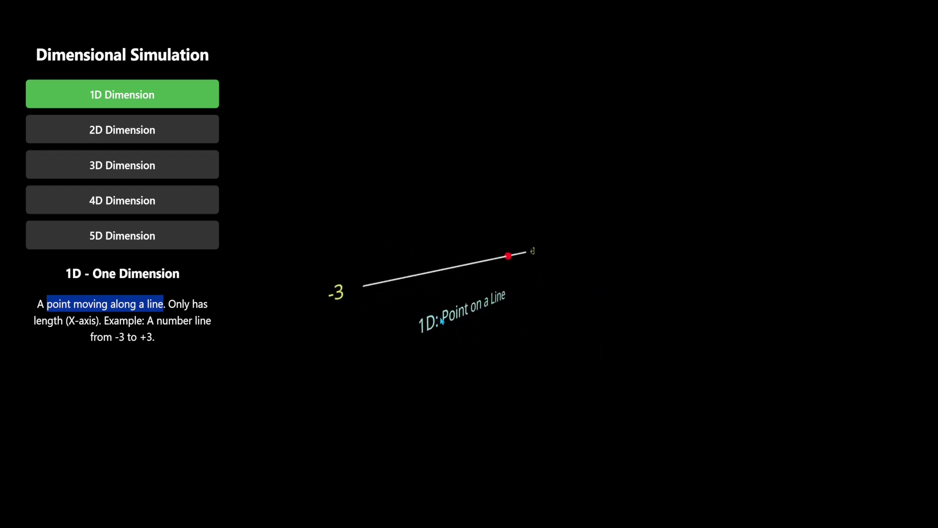
Step: Show the 2D demo of a 2×2 square rotating in the X–Y plane
{"action": "left_click", "coordinate": [122, 129]}
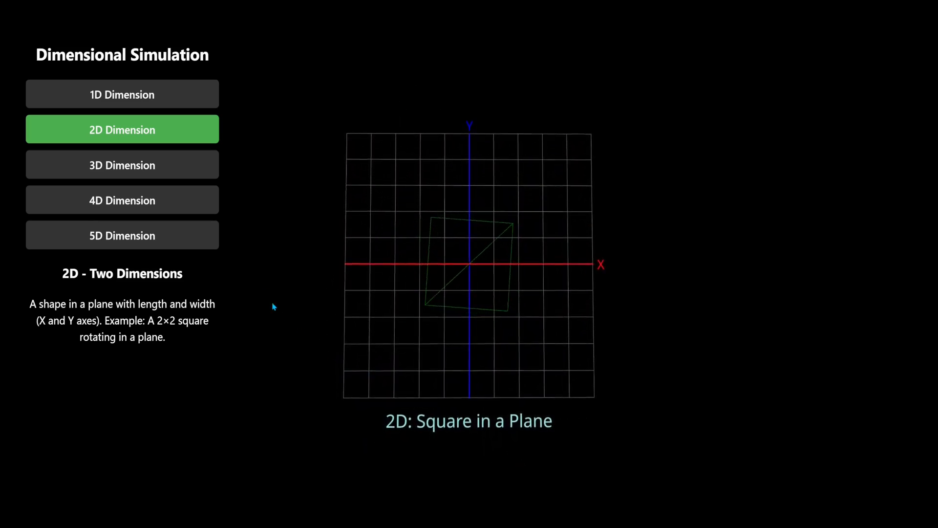
Step: Show the 3D demo of a 2×2×2 wireframe cube rotating in space
{"action": "left_click", "coordinate": [122, 165]}
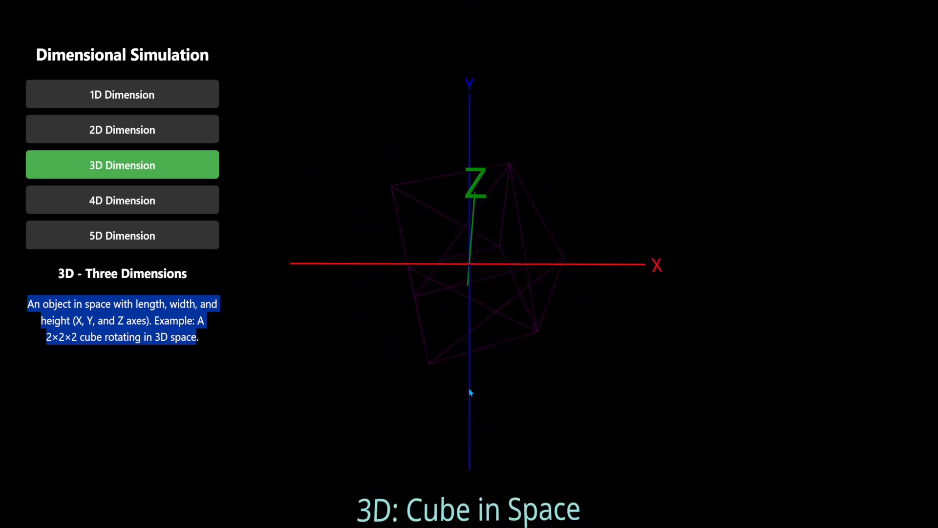
Step: Show the 4D demo of the tesseract's 3D projection
{"action": "left_click", "coordinate": [122, 199]}
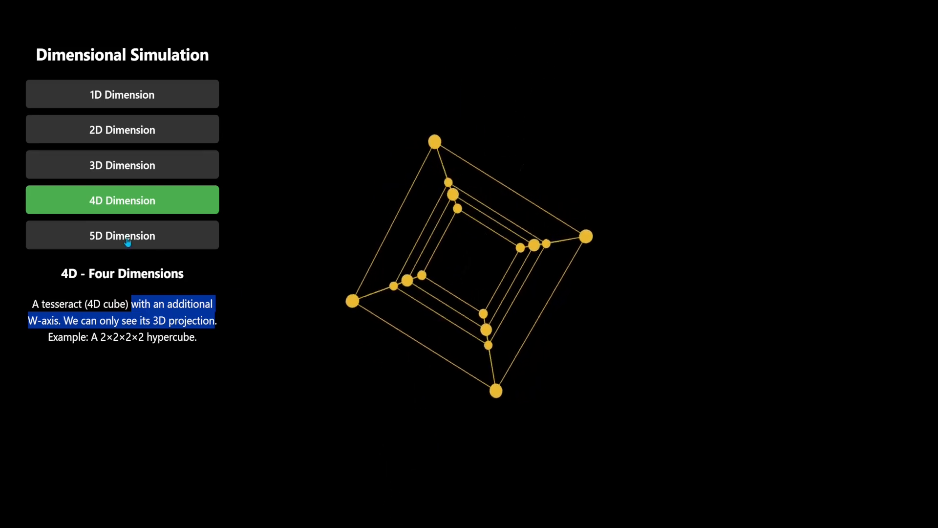
{"action": "left_click", "coordinate": [123, 234]}
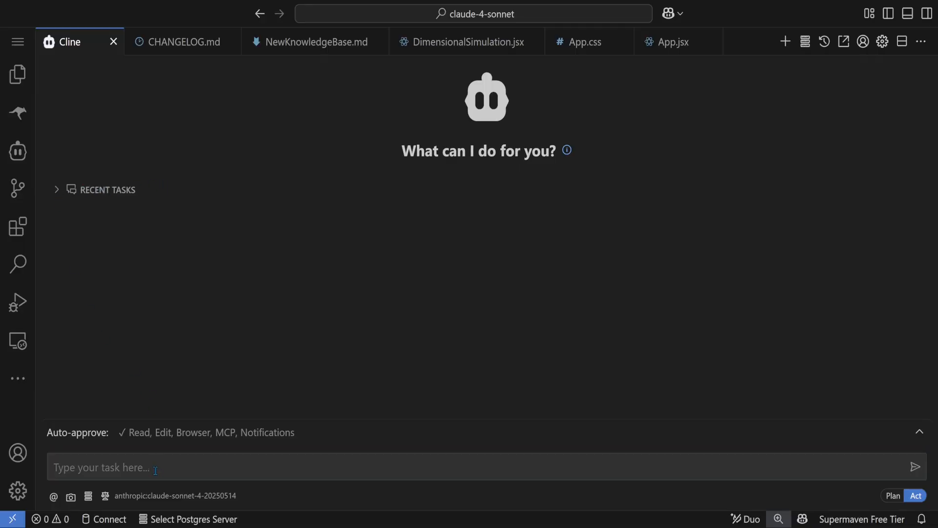
Step: Send Cline a task for a person walking through a 3d world with buildings, time and cars, approving mkdir and npm create vite
{"action": "type", "text": "create a new project of a person walking through a 3d world. add buildings, time, cars and people. use three.js"}
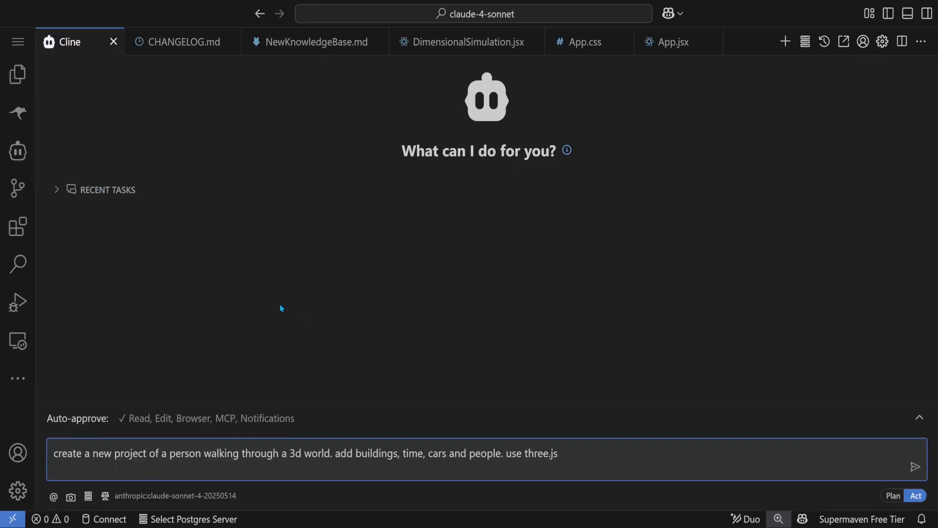
{"action": "left_click", "coordinate": [331, 453]}
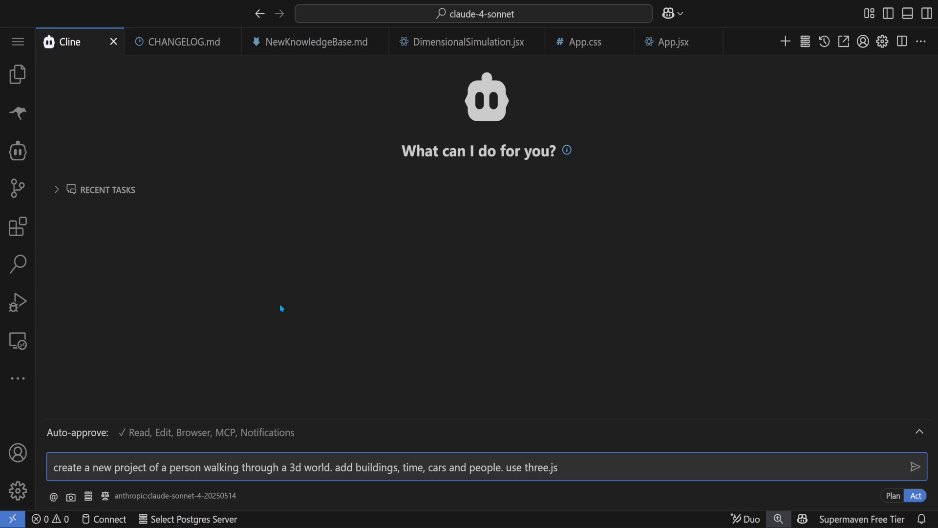
{"action": "left_click", "coordinate": [915, 467]}
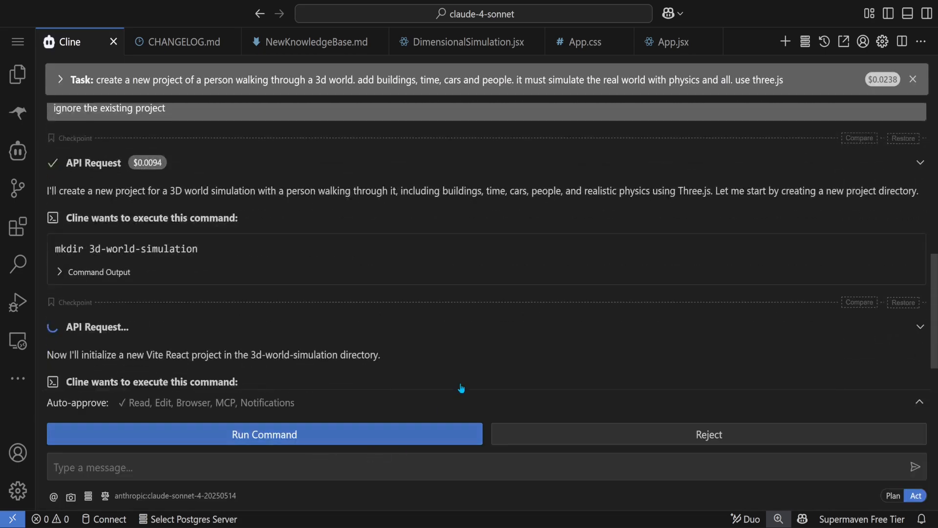
{"action": "left_click", "coordinate": [264, 434]}
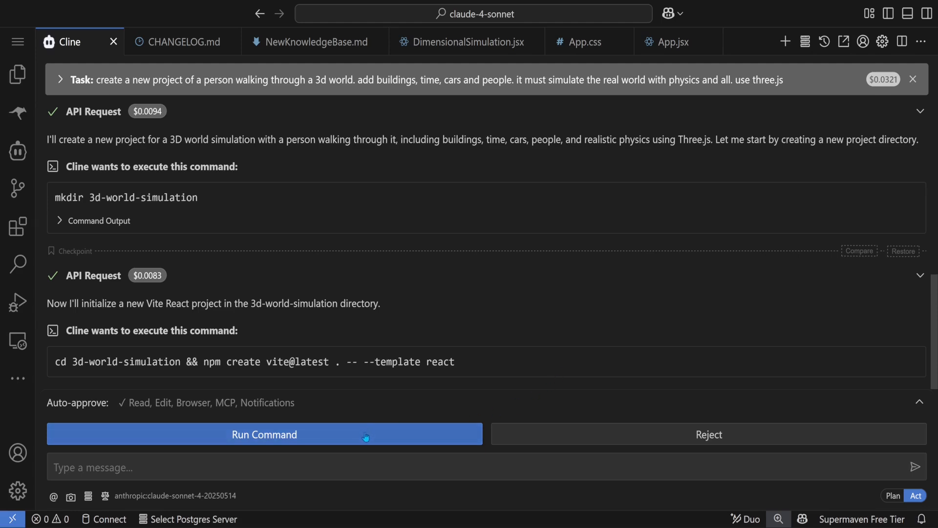
{"action": "left_click", "coordinate": [264, 433]}
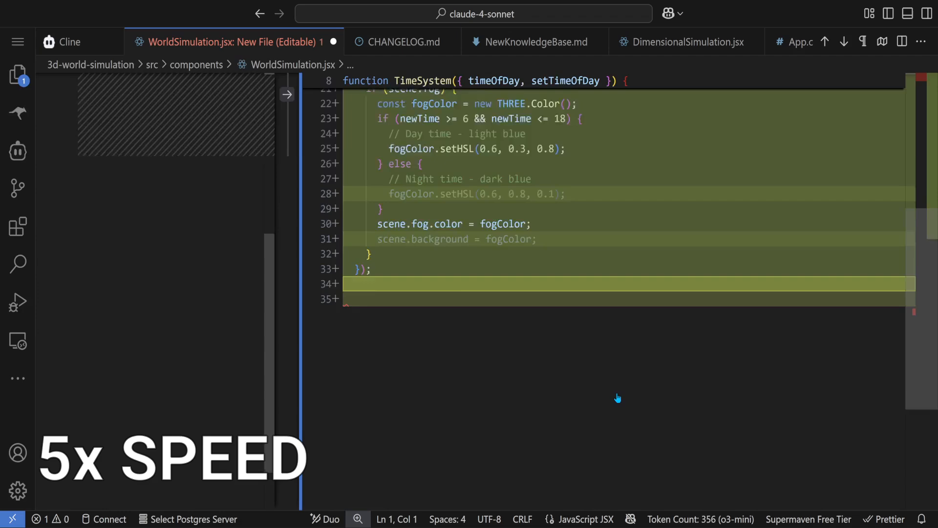
Step: Let Cline finish WorldSimulation.jsx, then approve npm run dev to start the development server
{"action": "scroll", "scroll_direction": "down", "scroll_amount": 3}
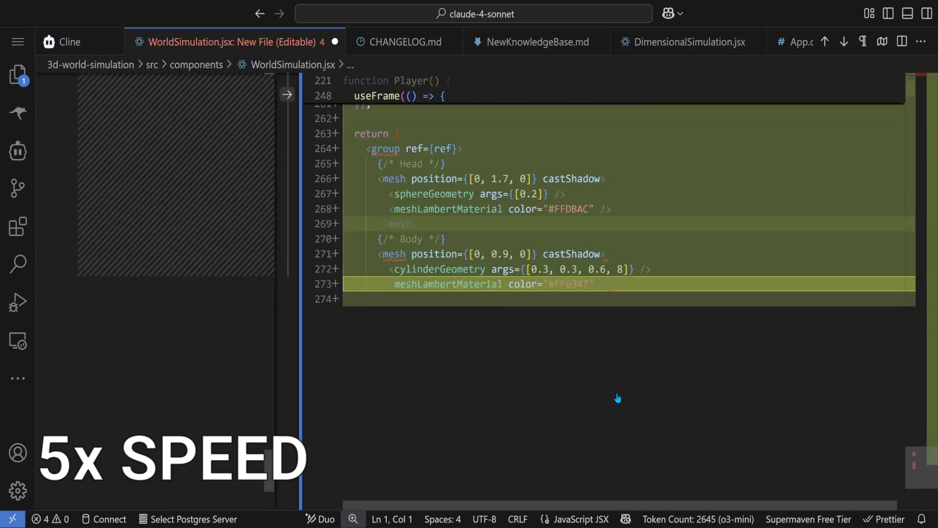
{"action": "scroll", "scroll_direction": "down", "scroll_amount": 3}
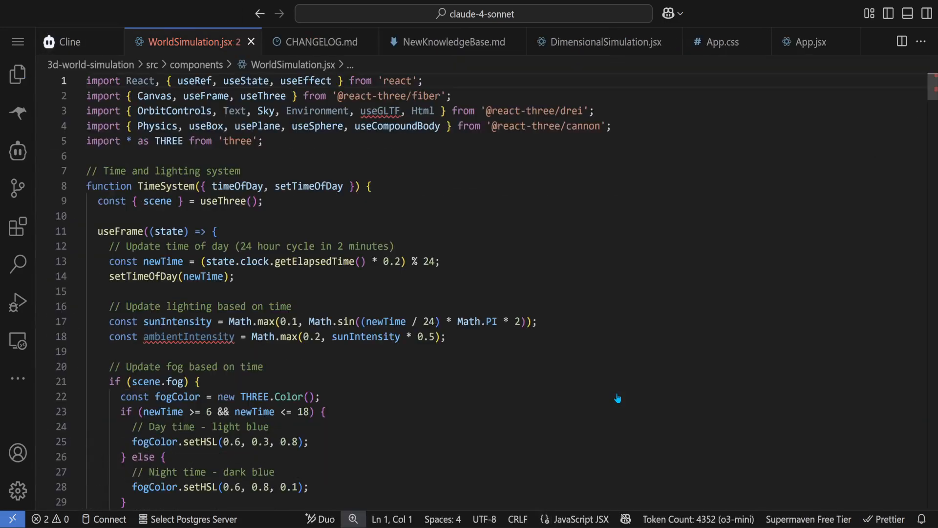
{"action": "left_click", "coordinate": [69, 42]}
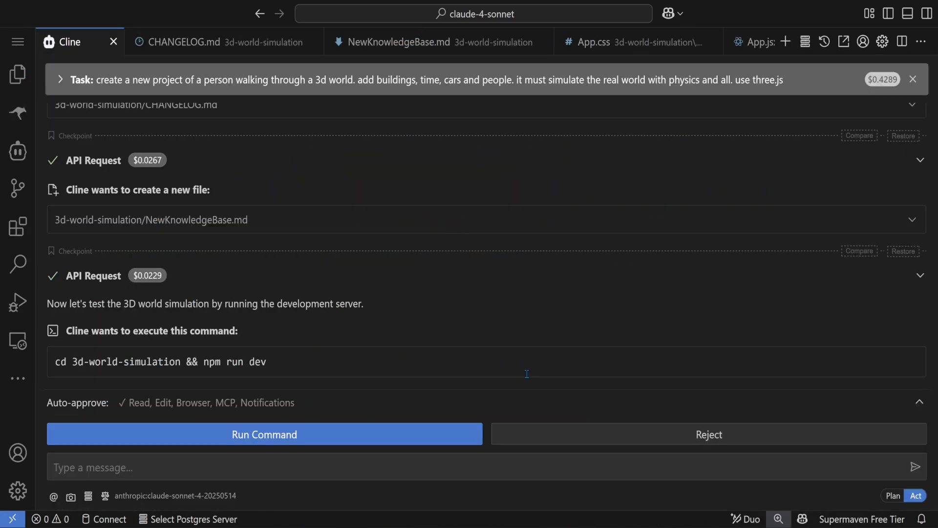
{"action": "left_click", "coordinate": [264, 434]}
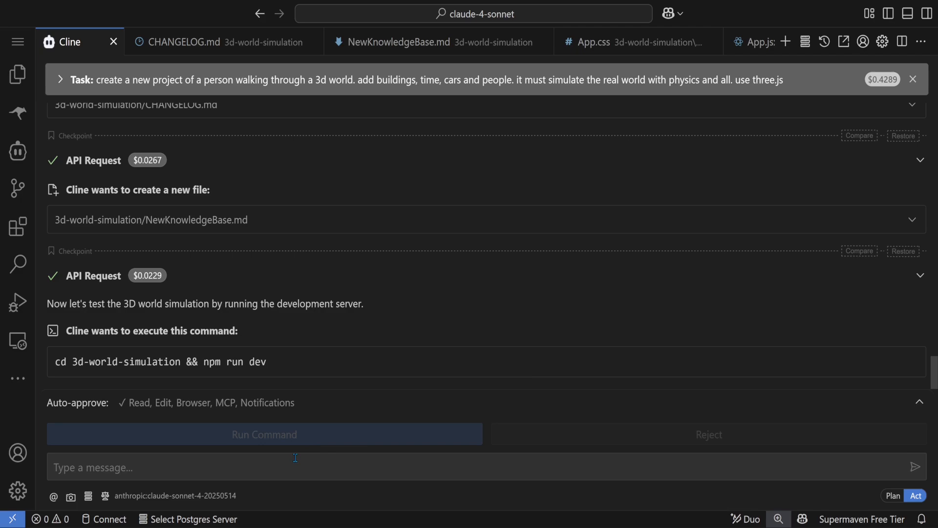
{"action": "left_click", "coordinate": [264, 434]}
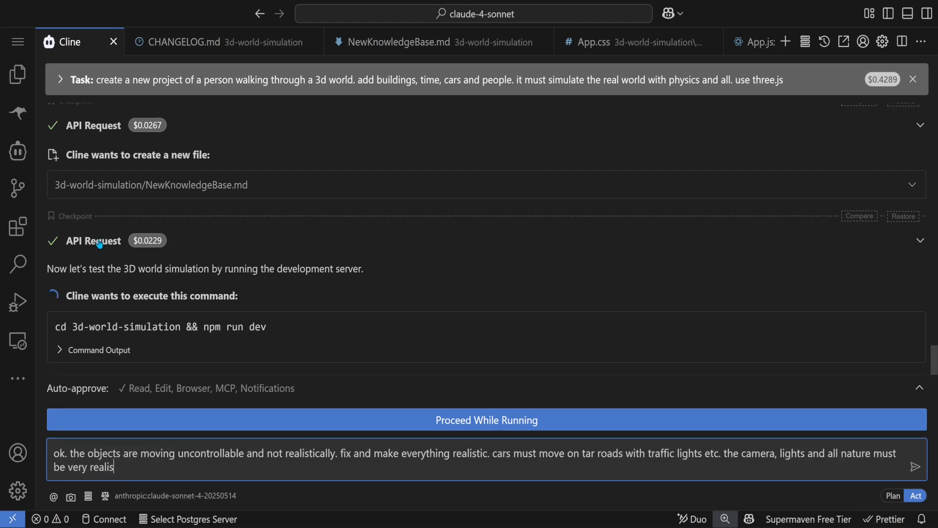
Step: Send the realism feedback, review the rewritten WorldSimulation.jsx, and approve restarting npm run dev
{"action": "left_click", "coordinate": [915, 467]}
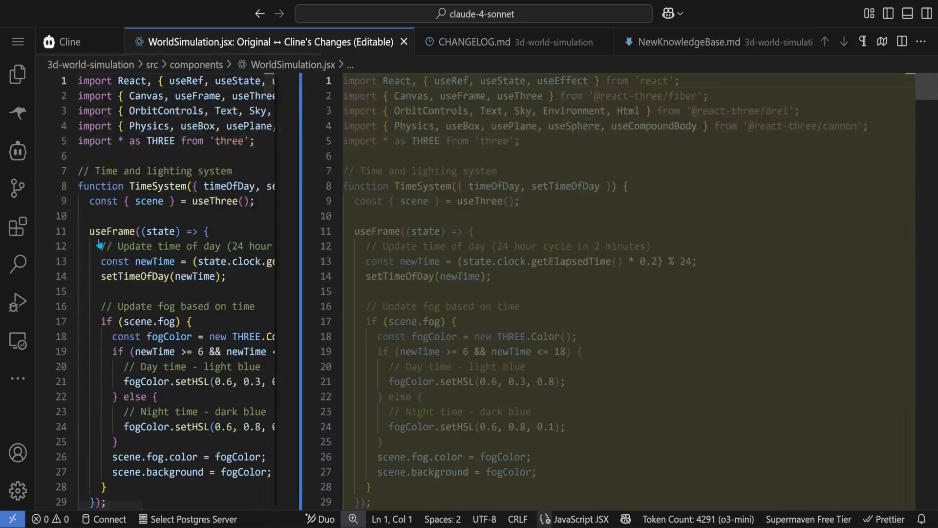
{"action": "scroll", "scroll_direction": "down", "scroll_amount": 3}
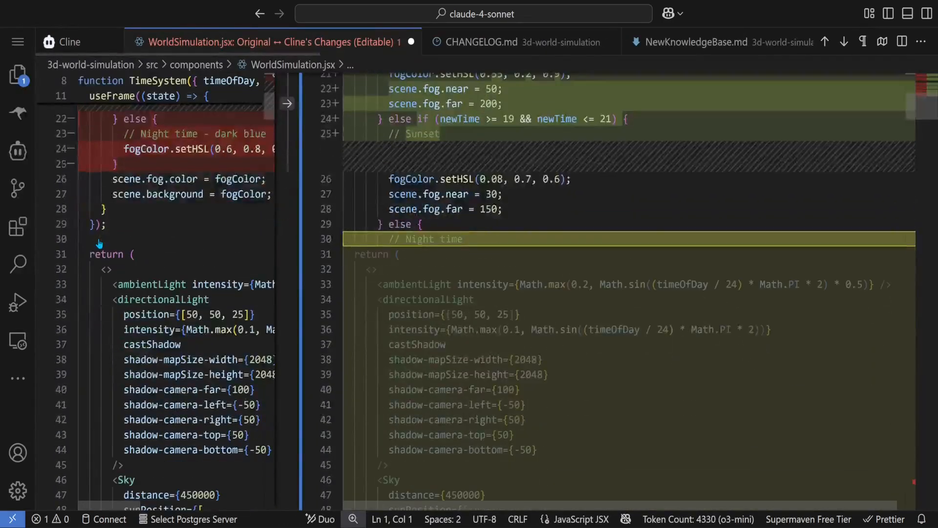
{"action": "scroll", "scroll_direction": "down", "scroll_amount": 3}
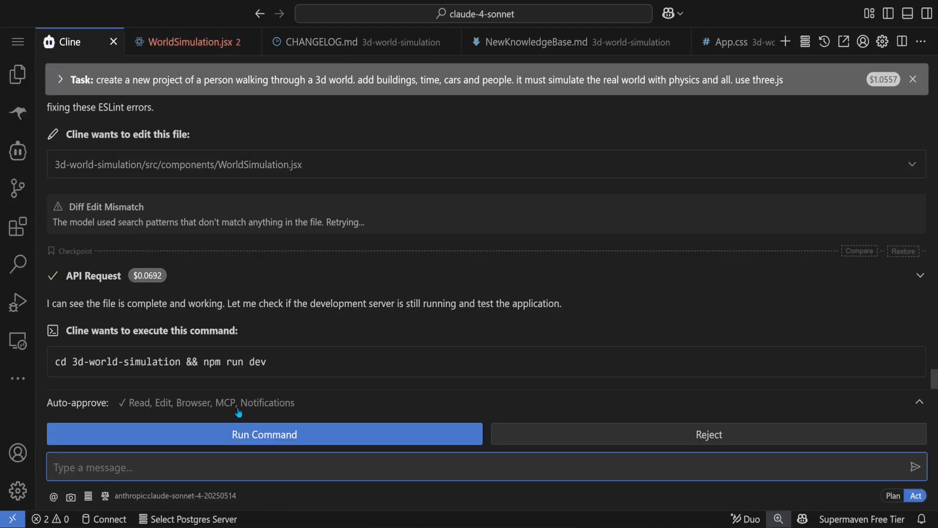
{"action": "left_click", "coordinate": [264, 434]}
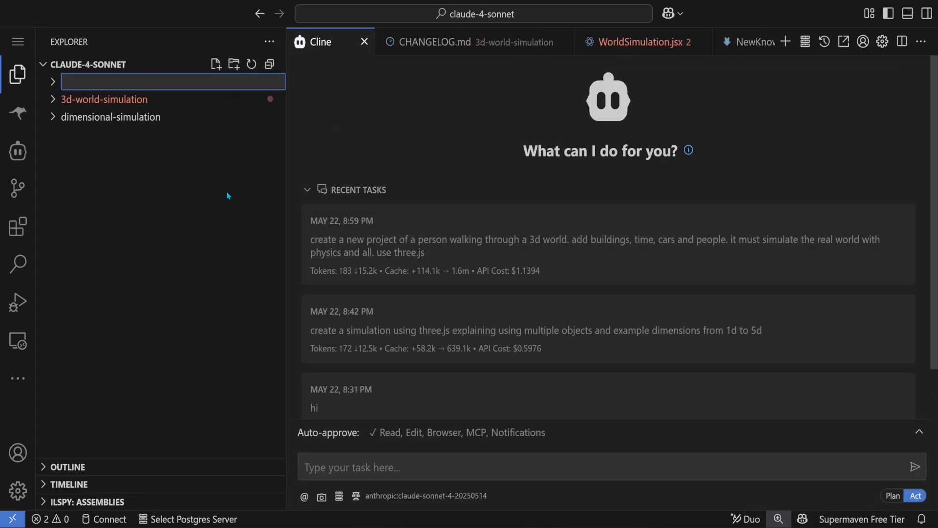
Step: Send the walking-world request to Gemini 2.5 Pro in the gemini-2.5-pro-003 workspace
{"action": "type", "text": "gemini"}
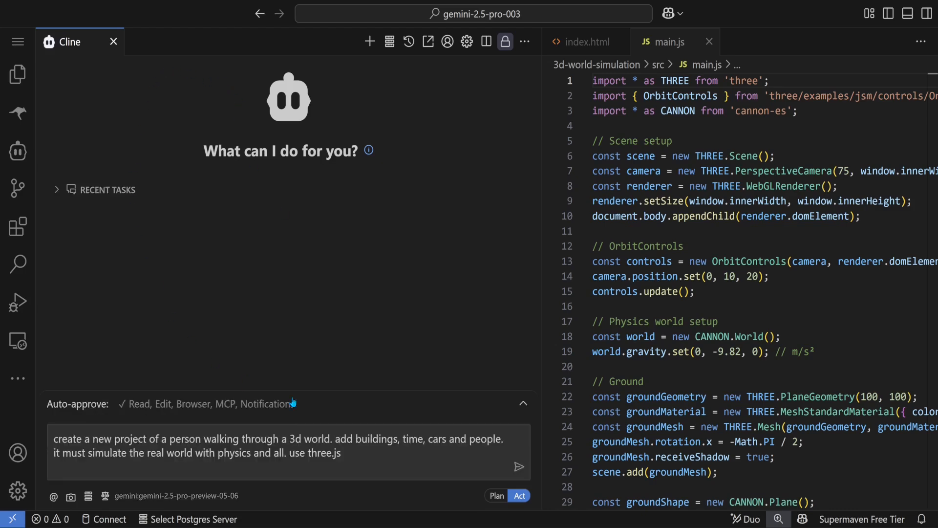
{"action": "left_click", "coordinate": [518, 467]}
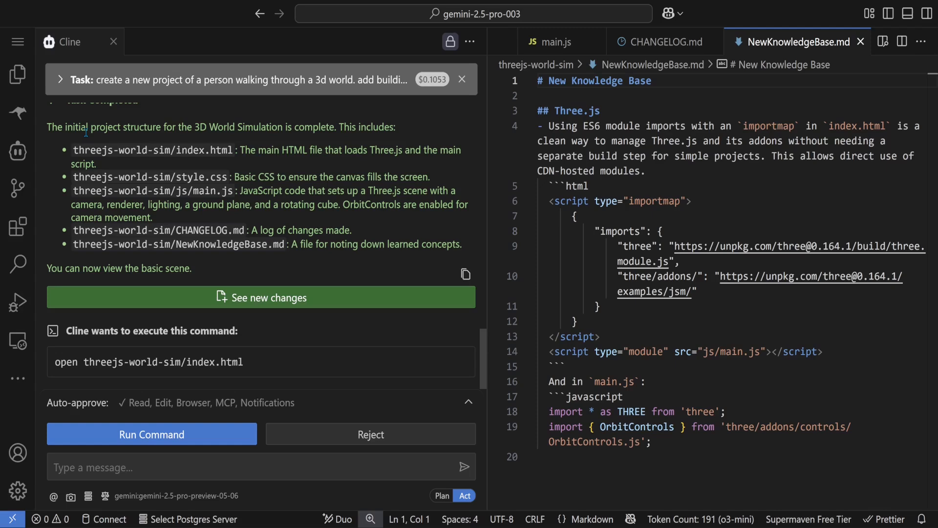
{"action": "mouse_move", "coordinate": [184, 401]}
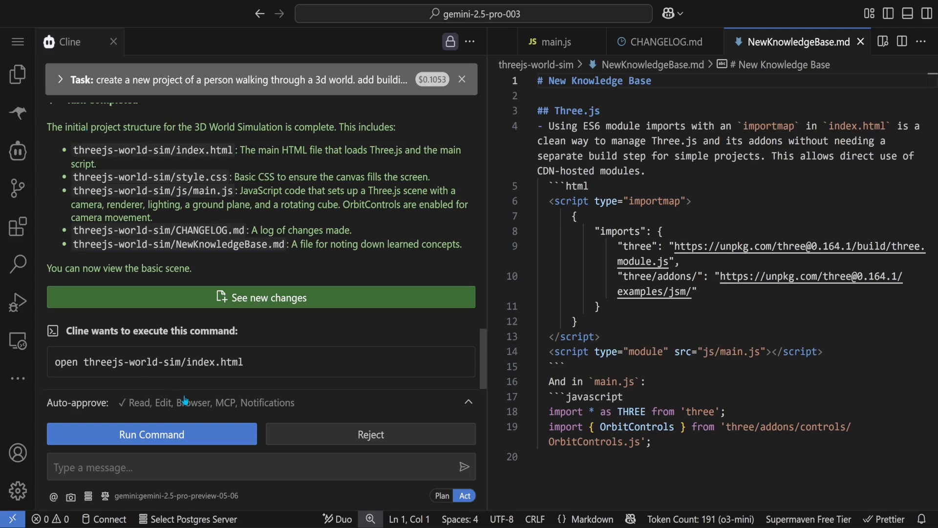
{"action": "left_click", "coordinate": [152, 434]}
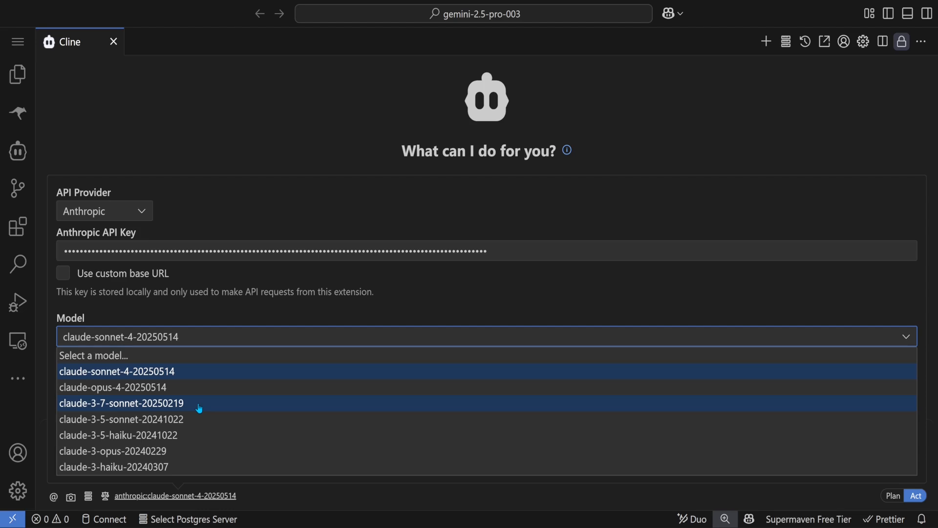
Step: Have claude-opus-4-20250514 build the 3d-world-simulation project from the pasted walking-world prompt, viewing its cost
{"action": "left_click", "coordinate": [114, 387]}
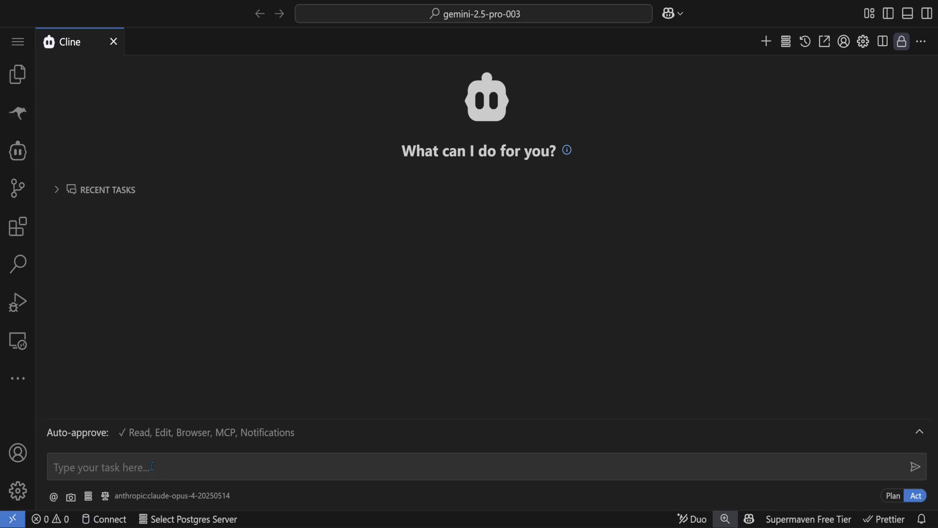
{"action": "type", "text": "create a new project of a person walking through a 3d world. add buildings, time, cars and people. it must simulate the real world with physics and all. use three.js"}
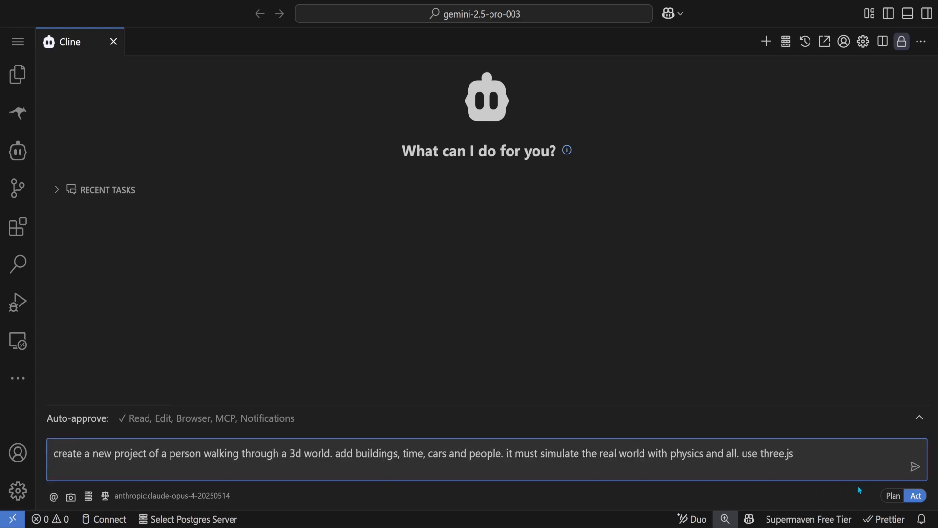
{"action": "left_click", "coordinate": [915, 467]}
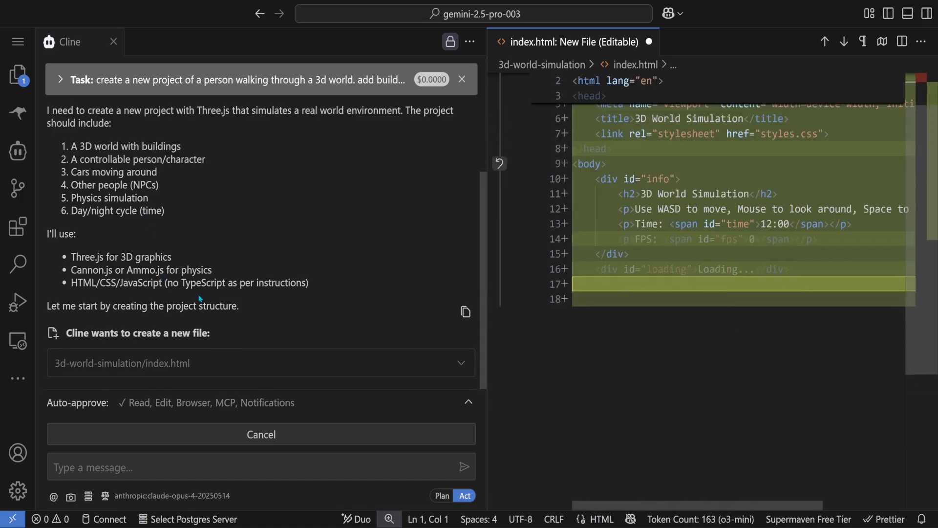
{"action": "left_click", "coordinate": [261, 434]}
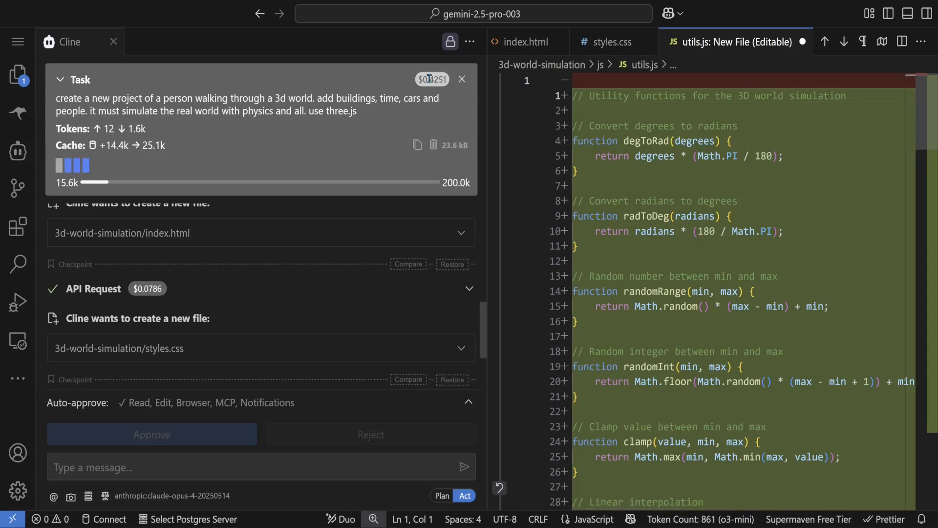
{"action": "left_click", "coordinate": [834, 42]}
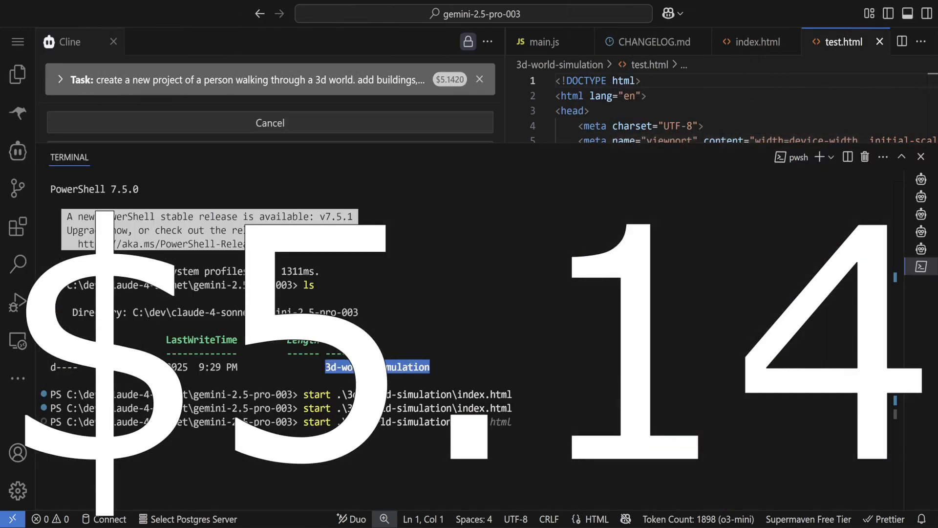
Step: Run 3d-world-simulation\index.html to view Opus 4's city demo, then play the Zooscape replay
{"action": "right_click", "coordinate": [166, 288]}
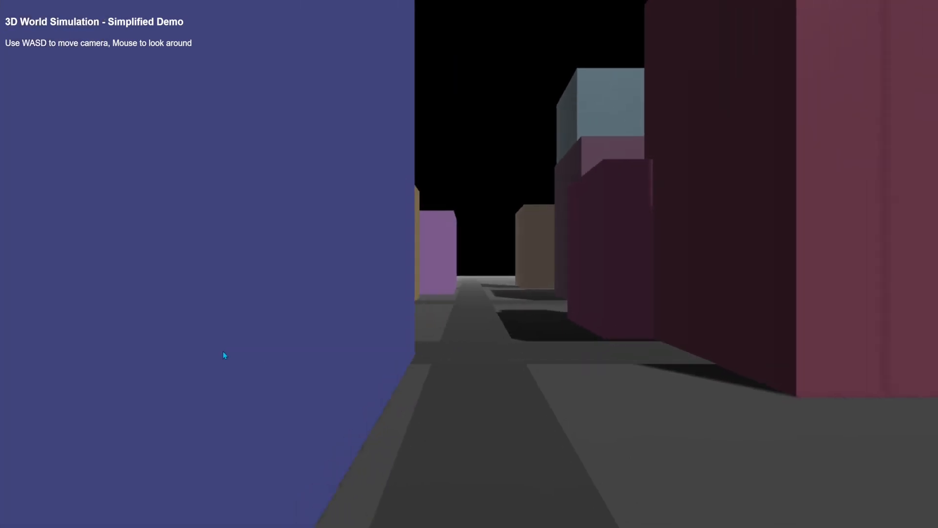
{"action": "right_click", "coordinate": [629, 396]}
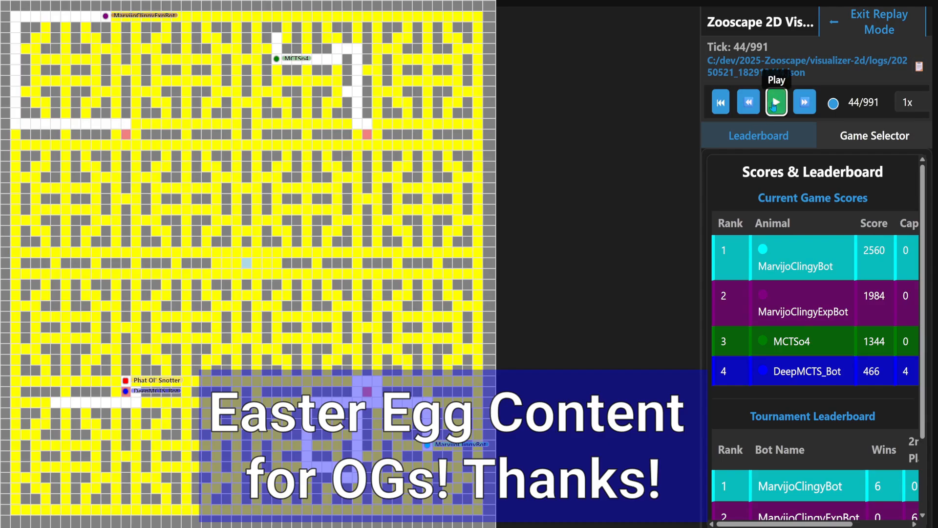
{"action": "left_click", "coordinate": [776, 100]}
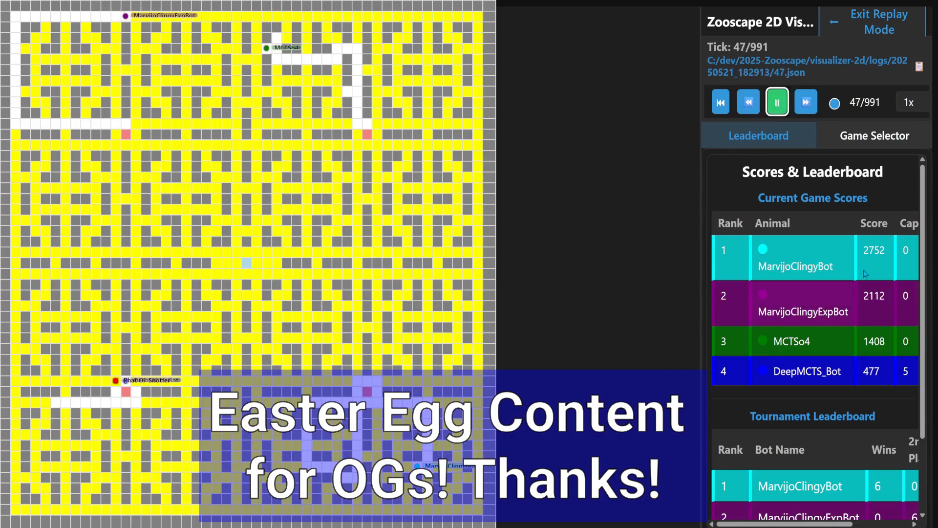